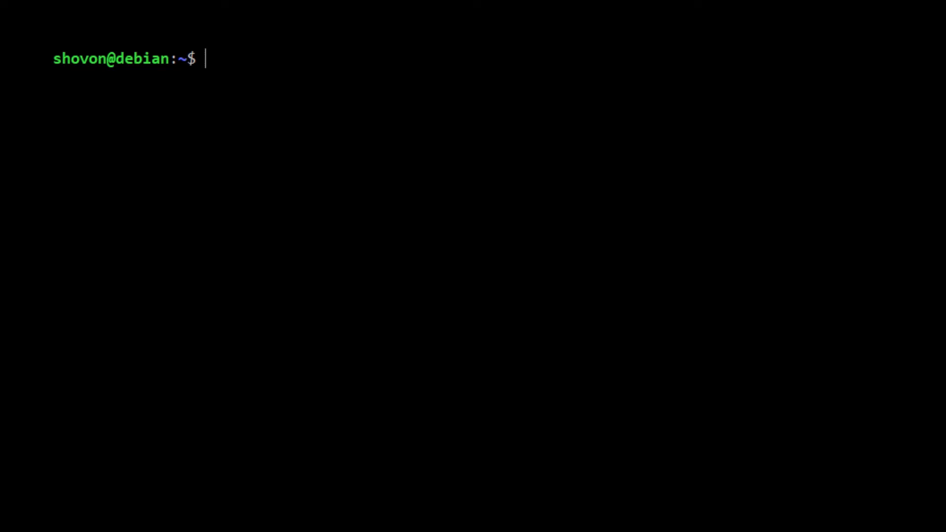
# Begin the sudo apt-get install command at the empty bash prompt.
pyautogui.write('sudo apt-')
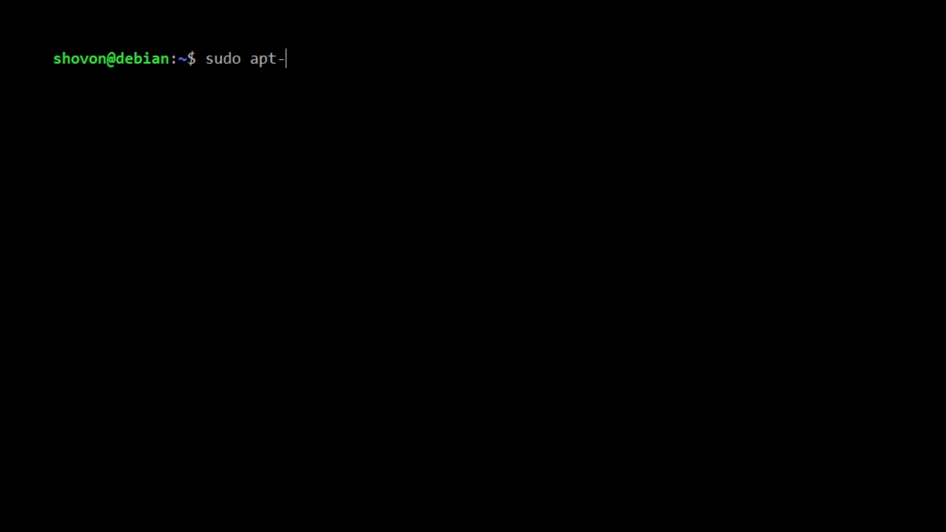
# Run sudo apt-get install mongodb and answer y to confirm the installation.
pyautogui.write('get insr')
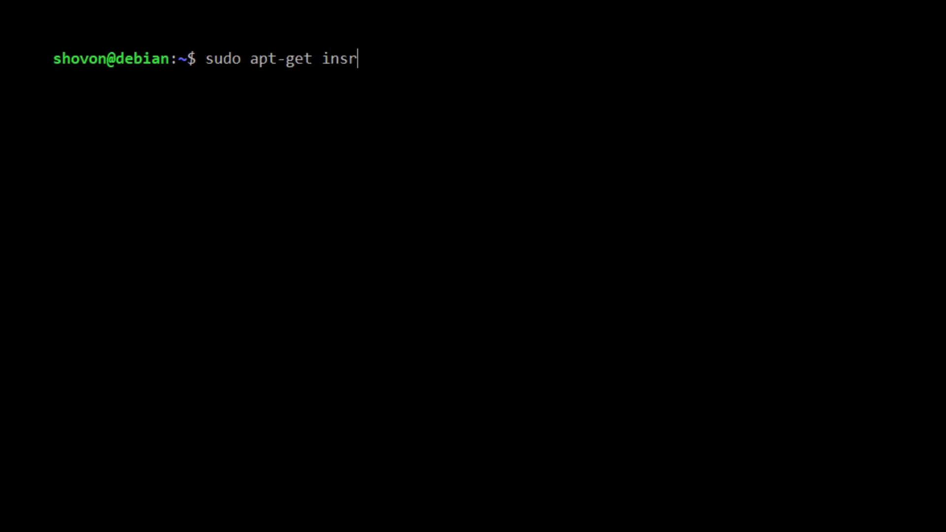
pyautogui.write('tall')
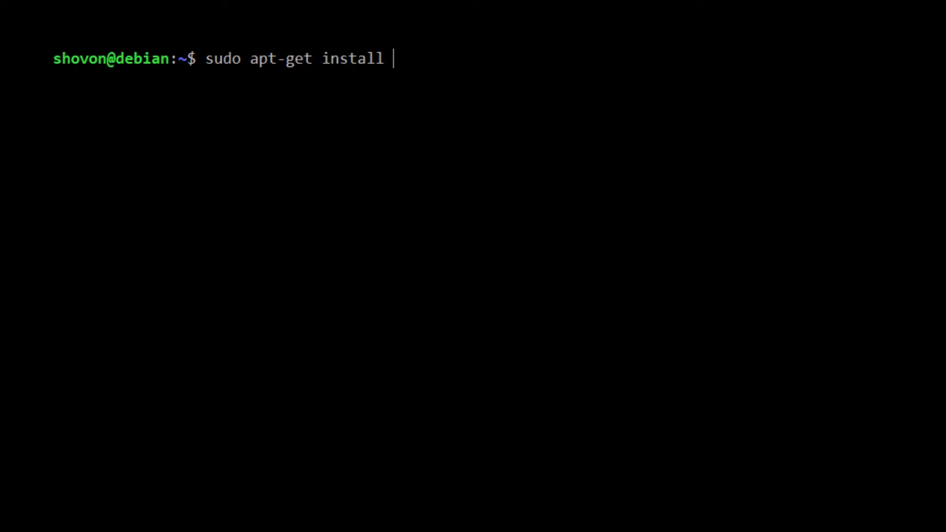
pyautogui.write('mongod')
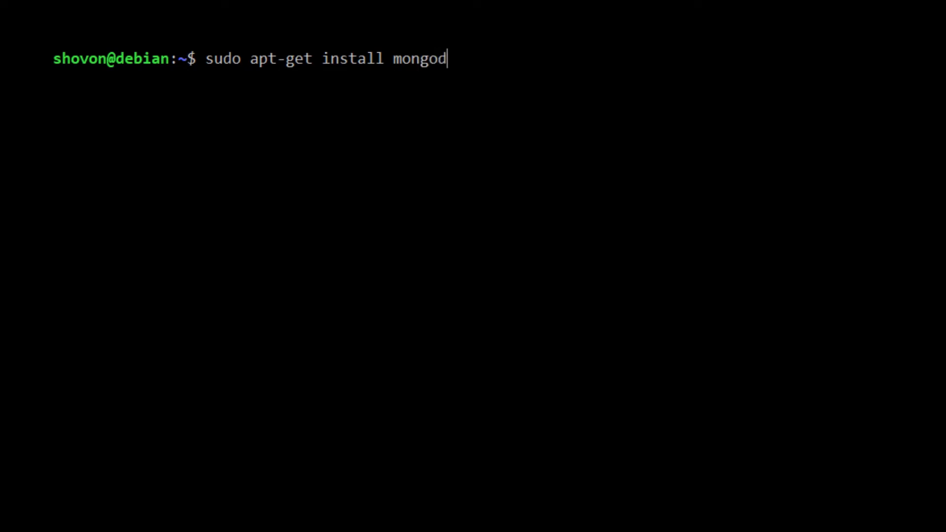
pyautogui.write('b')
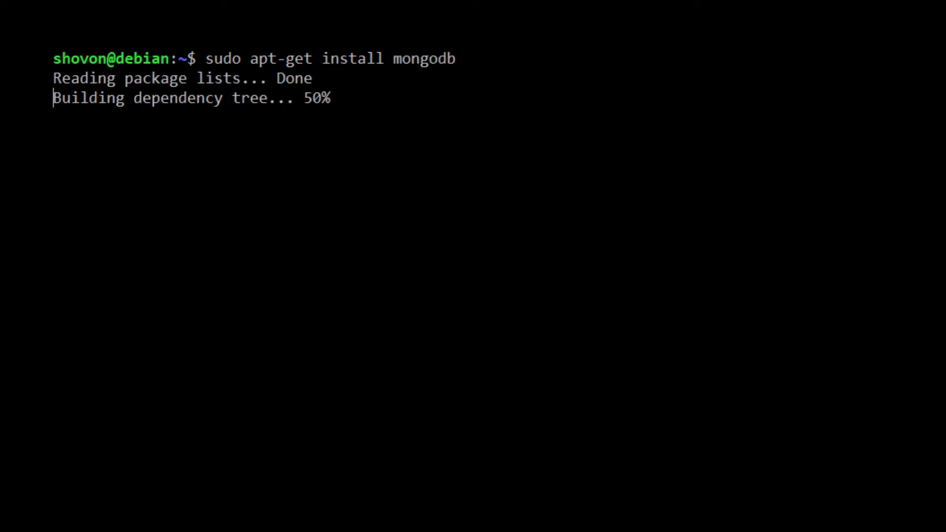
pyautogui.write('y')
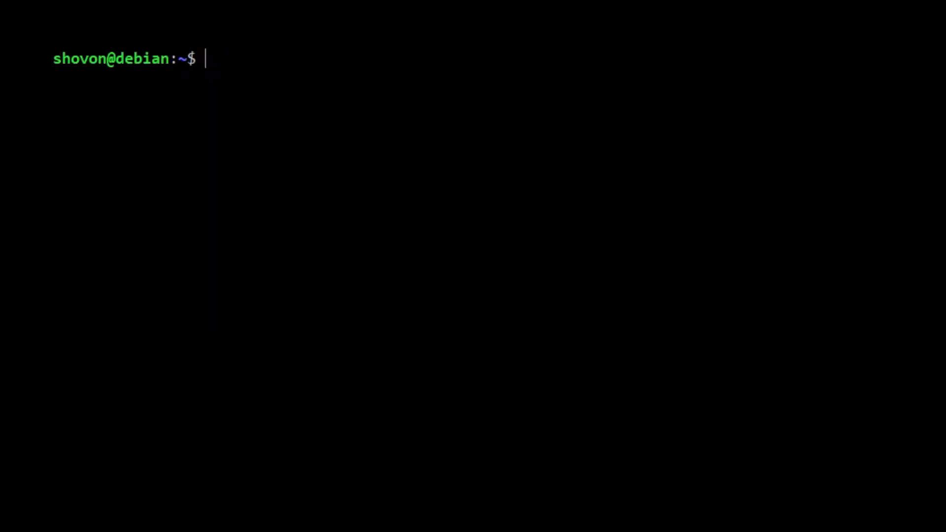
# Check sudo systemctl status mongodb.service shows it active, then launch the mongo shell.
pyautogui.write('sudo')
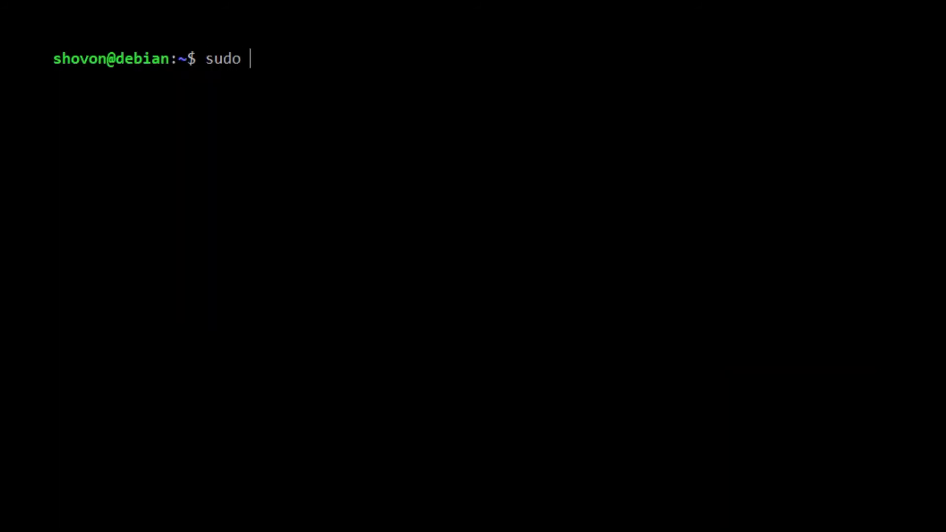
pyautogui.write('systemctl s')
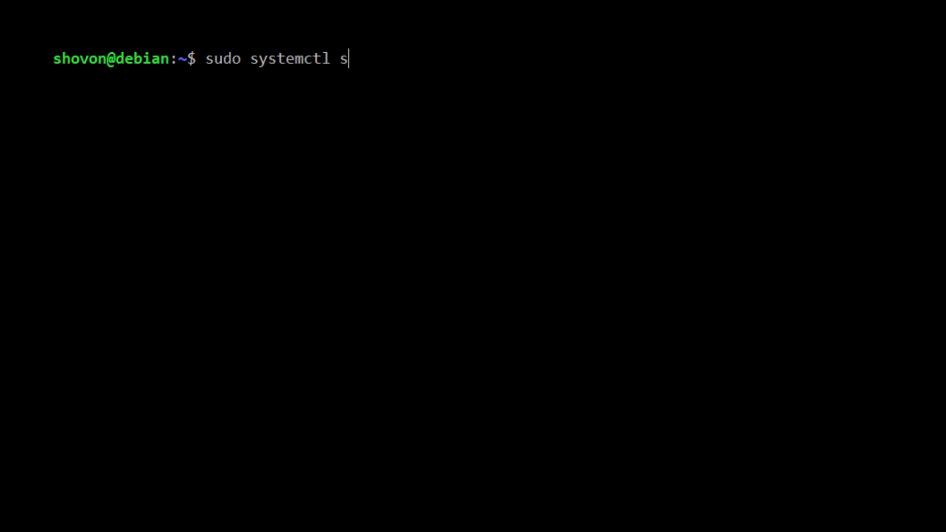
pyautogui.write('tatus mongodb.service')
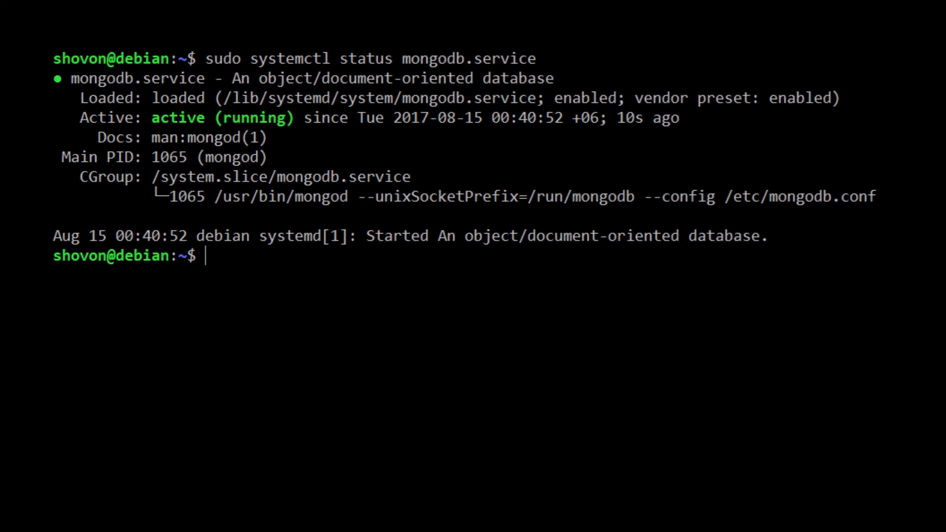
pyautogui.write('mongo')
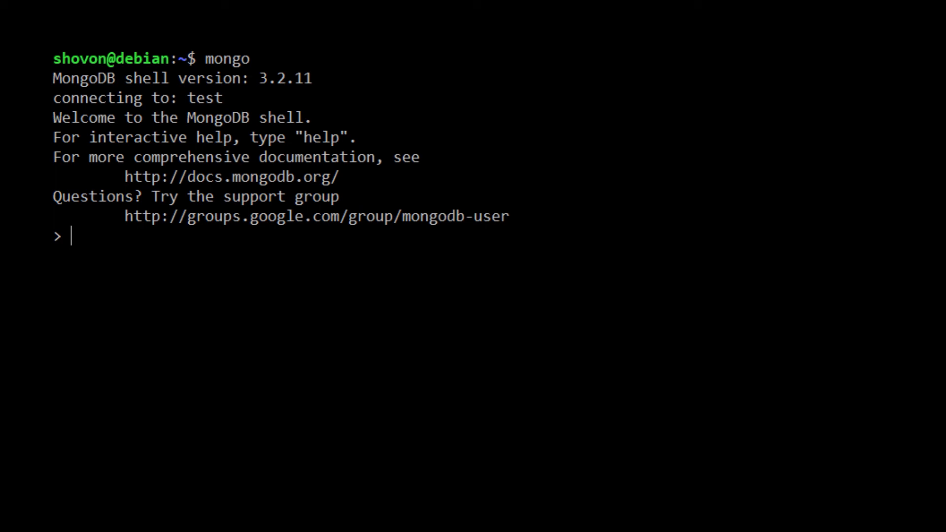
# List databases with show dbs, revealing only local at 0.000GB.
pyautogui.write('show dbs')
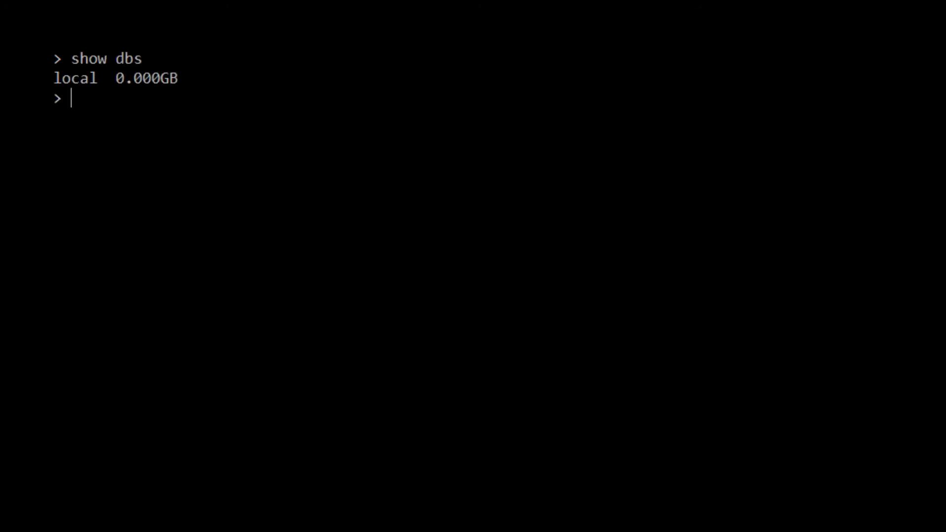
# Switch to the local database, list its startup_log collection, and exit the mongo shell.
pyautogui.write('show')
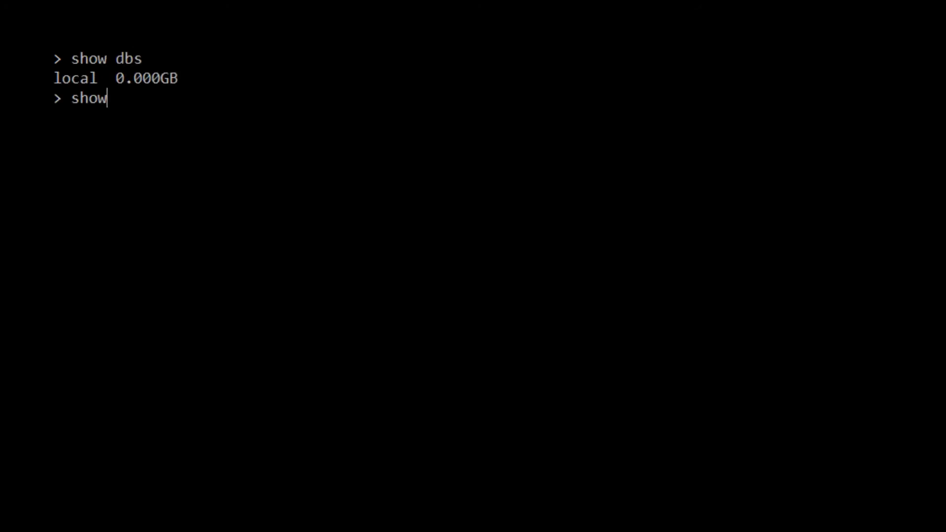
pyautogui.press('Backspace')
pyautogui.write('use local')
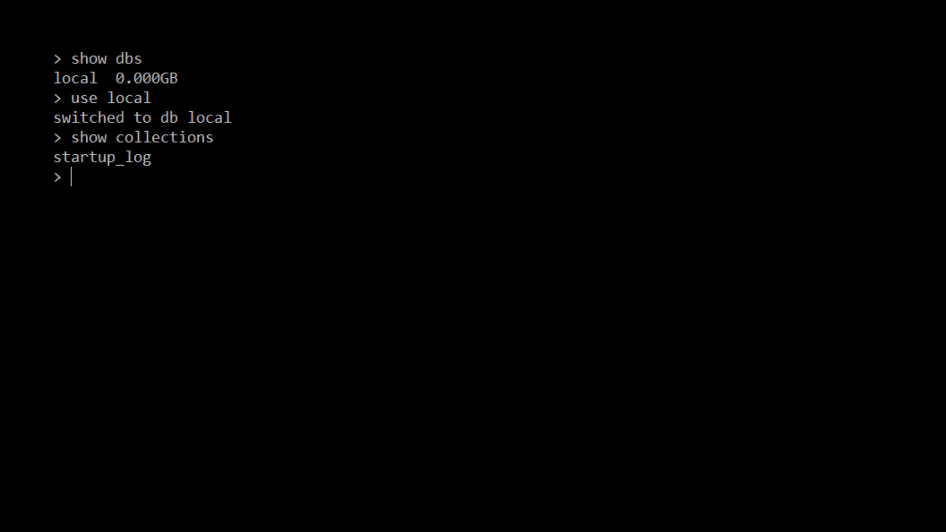
pyautogui.write('exit')
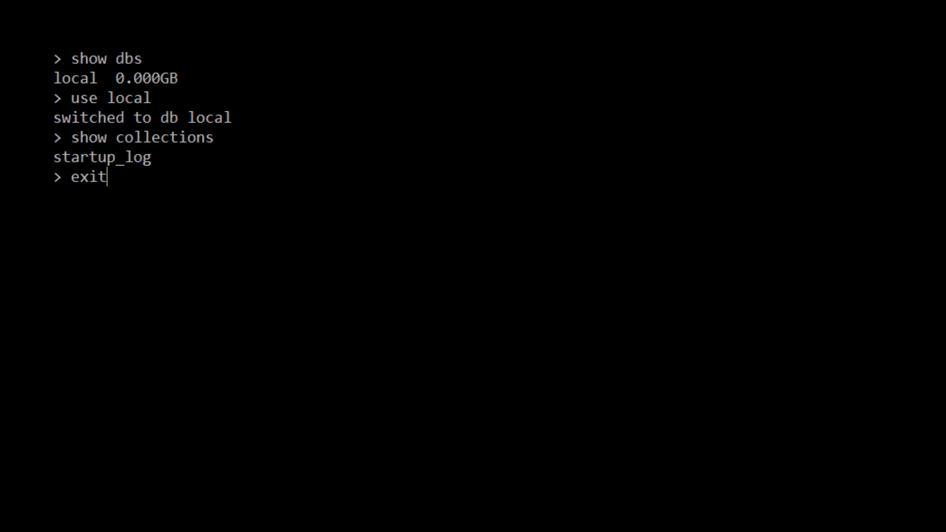